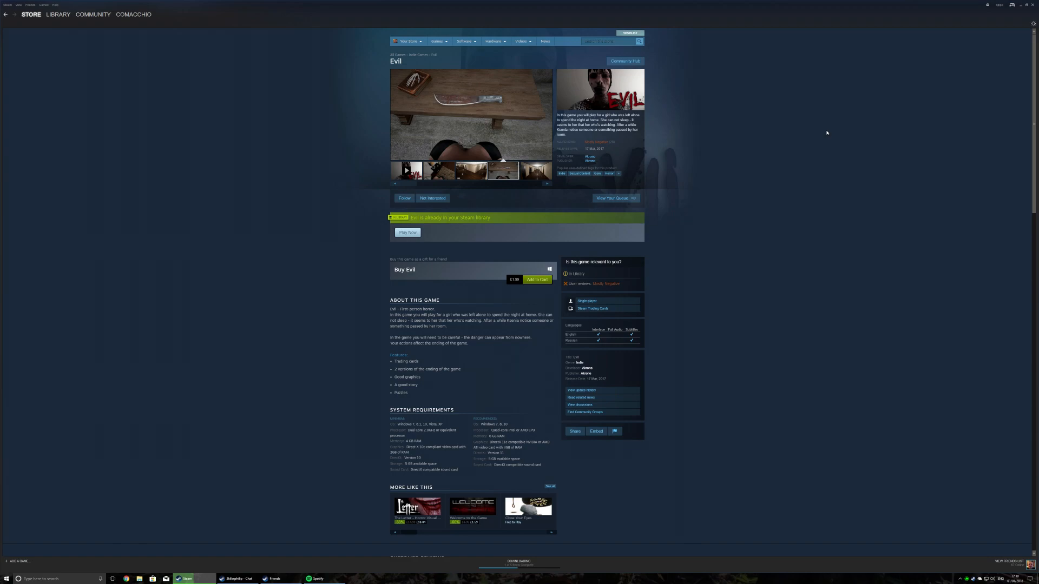
Start Evil and walk through the house to the bedroom doorway facing the wooden hallway.
click(535, 170)
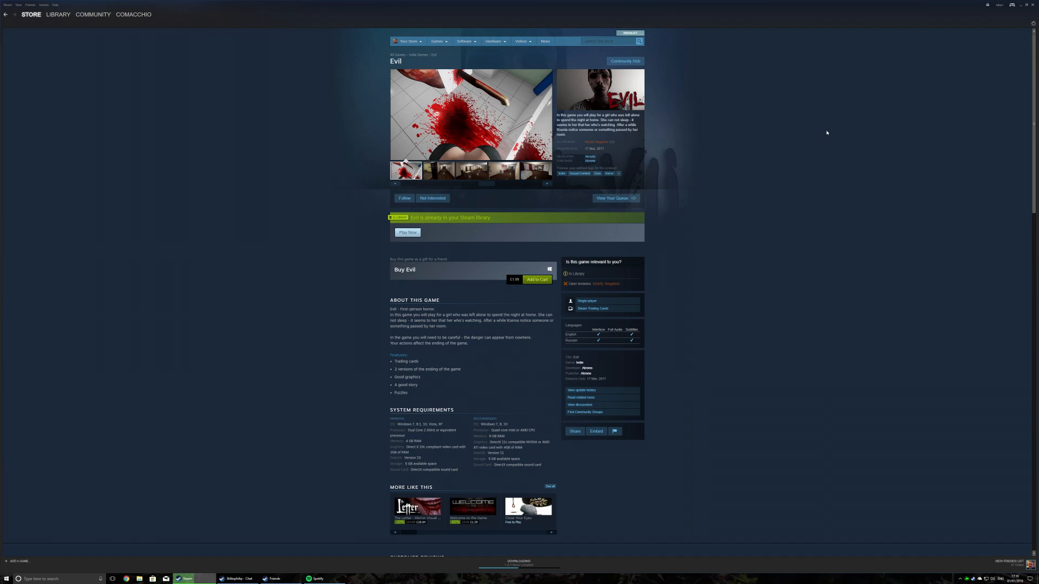
click(437, 170)
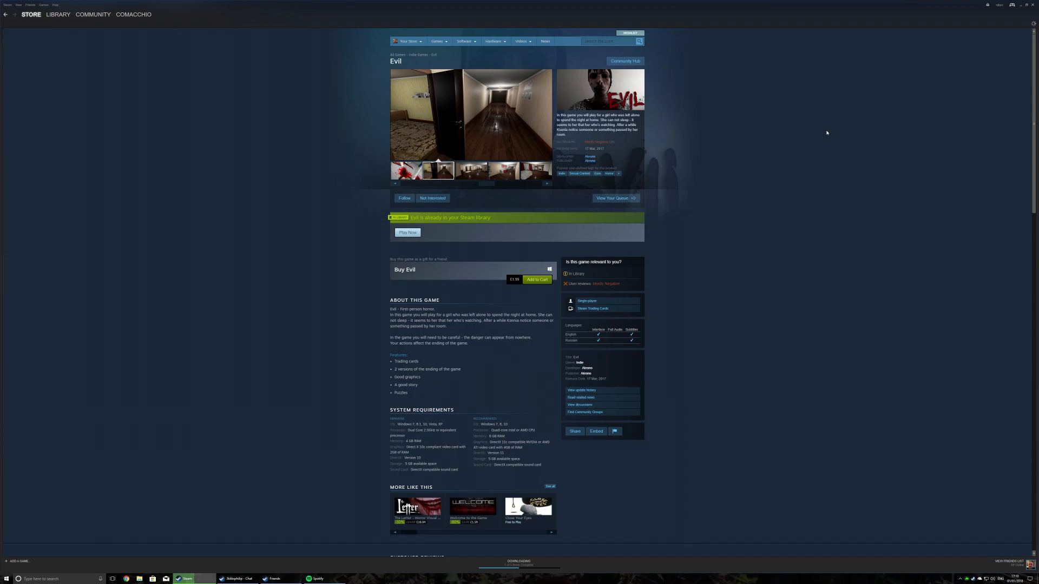
click(503, 171)
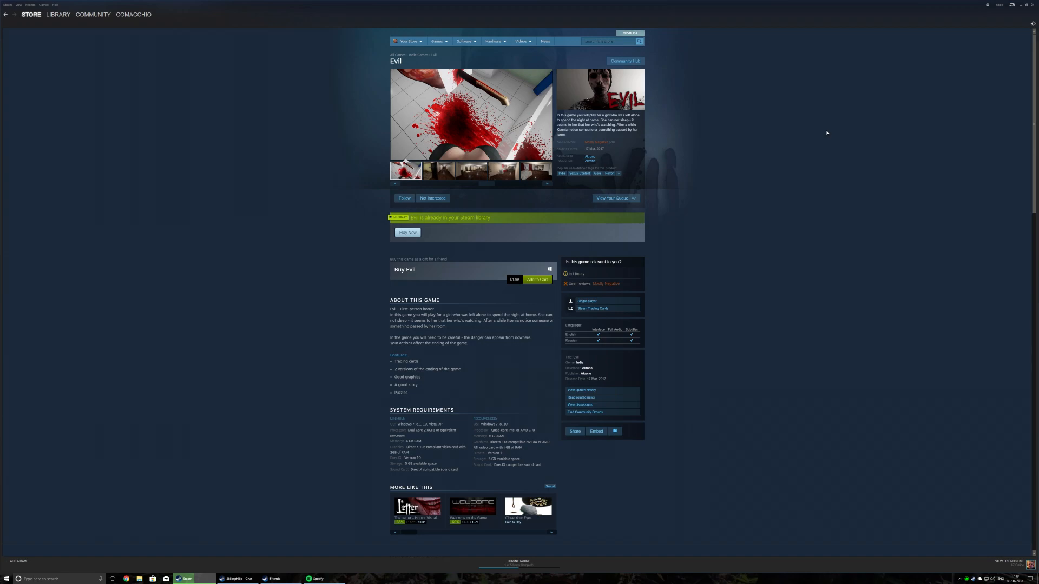
click(437, 171)
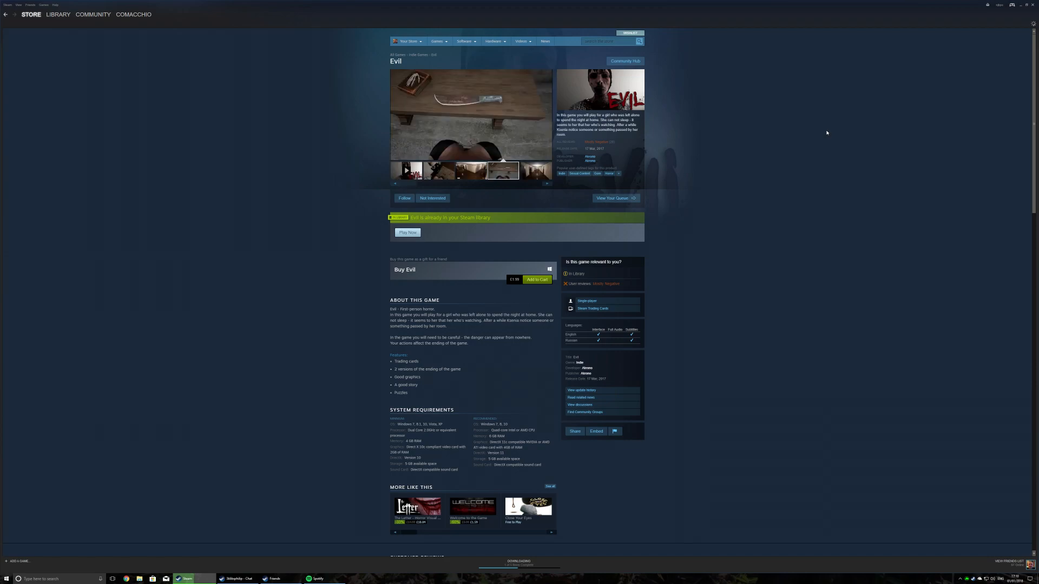
click(535, 170)
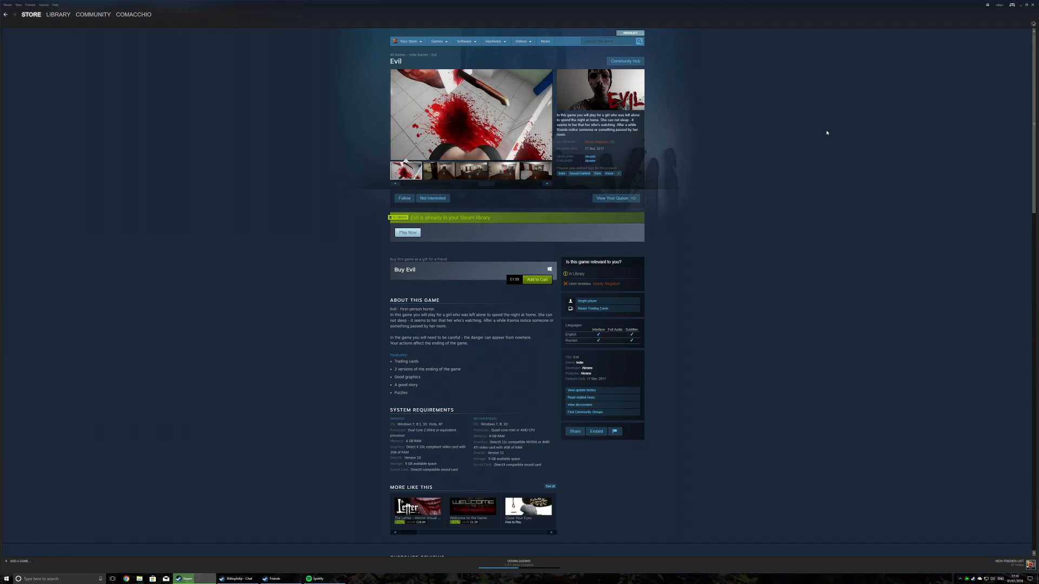
click(407, 233)
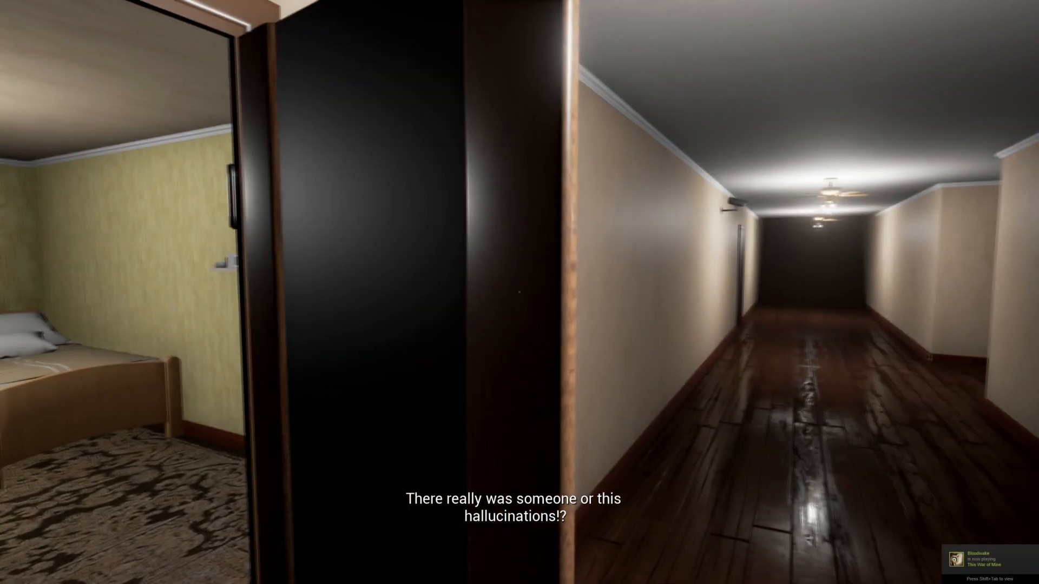
mouse_move(520, 292)
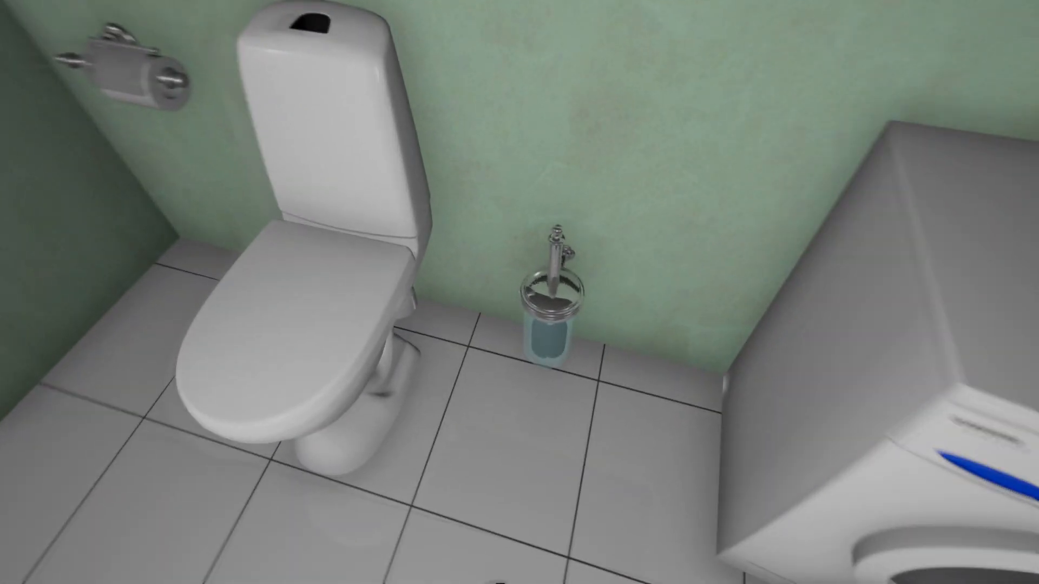
Enter the bathroom and view the toilet beside the washing machine.
scroll(right, 3)
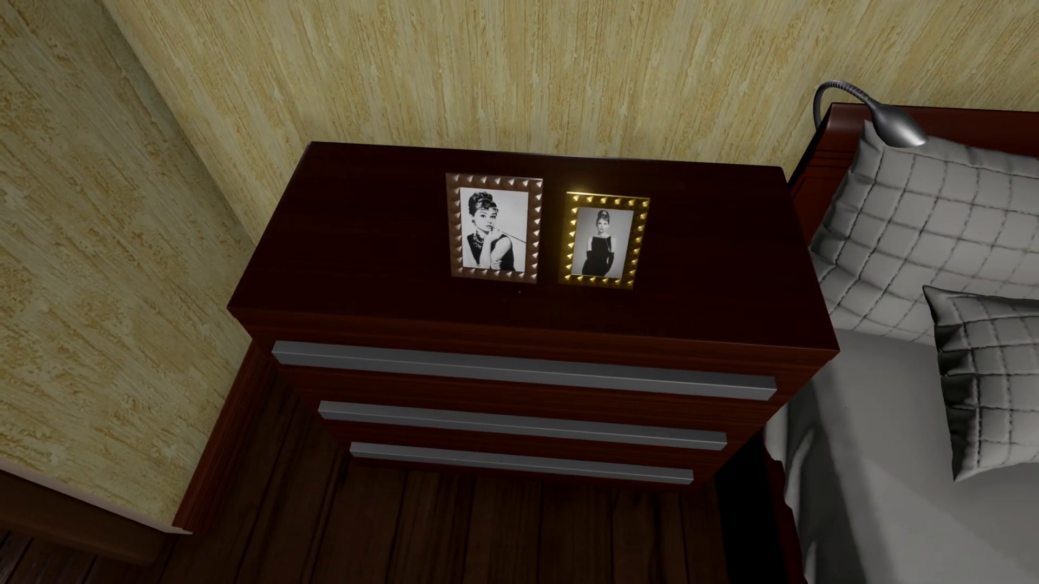
mouse_move(520, 292)
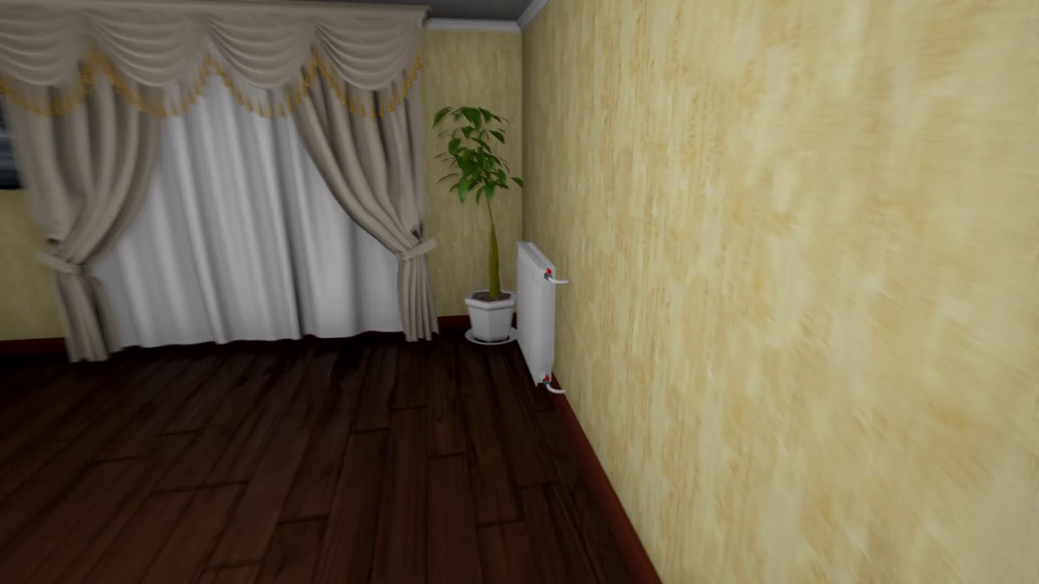
Turn from the dresser's framed photos to the curtained window, potted plant and static TV.
scroll(right, 3)
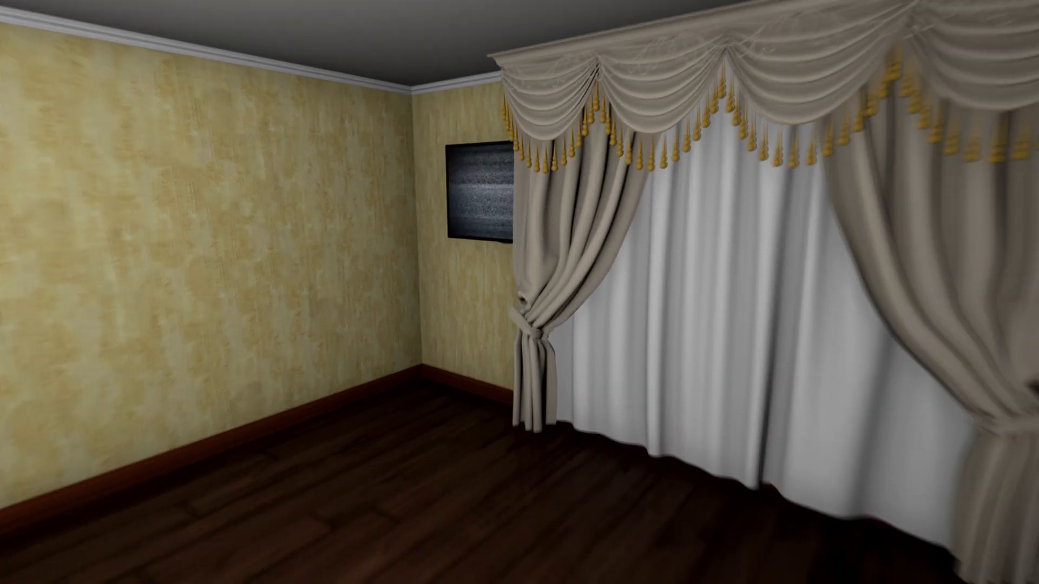